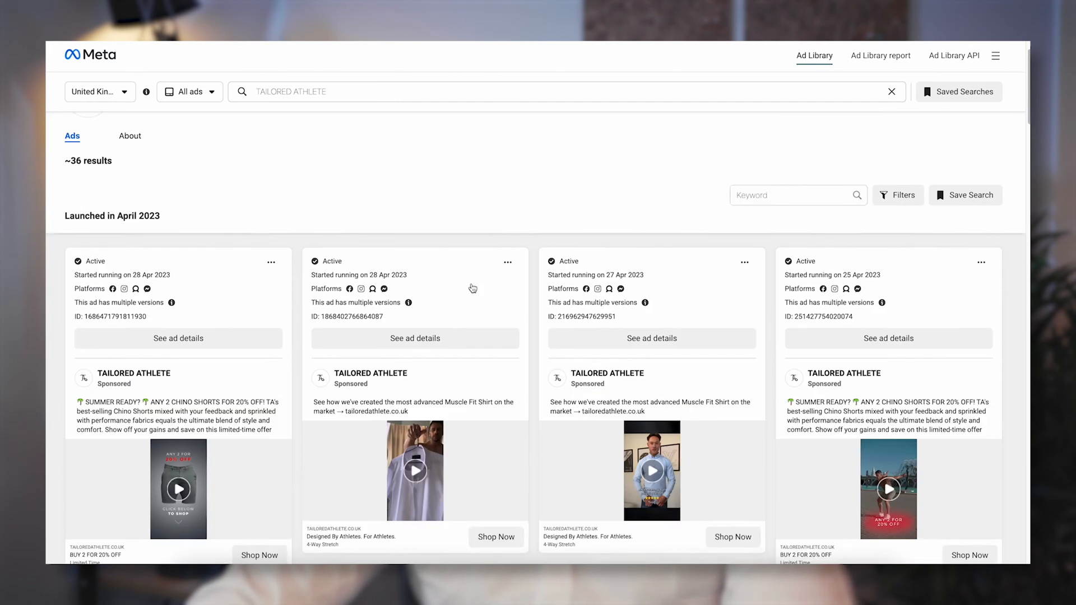
Play the Muscle Fit Shirt video ad, then scroll to its Shop Now link and ad version.
scroll(down, 3)
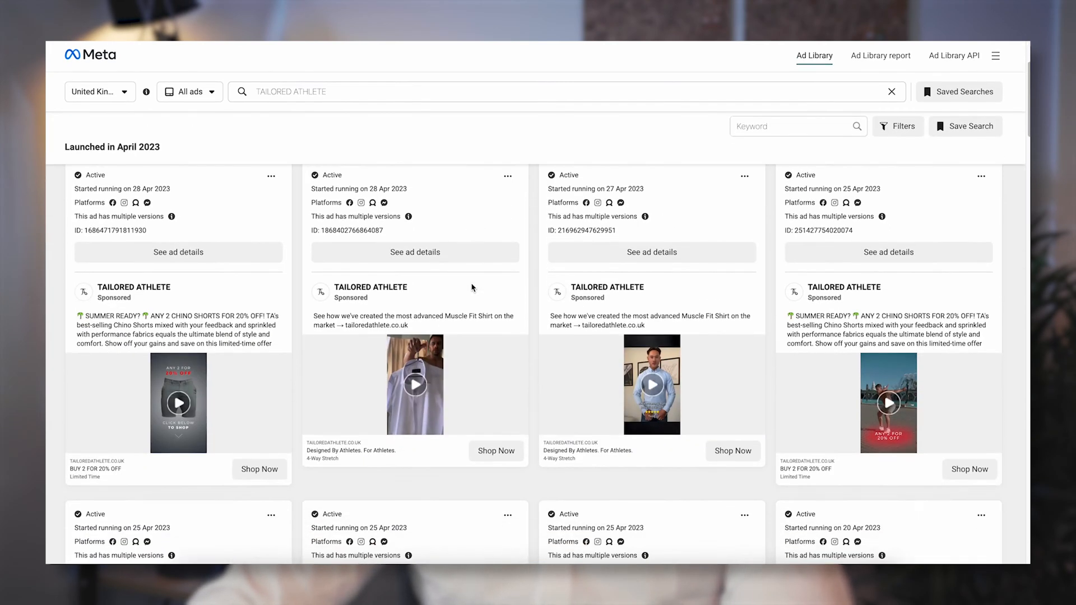
scroll(down, 3)
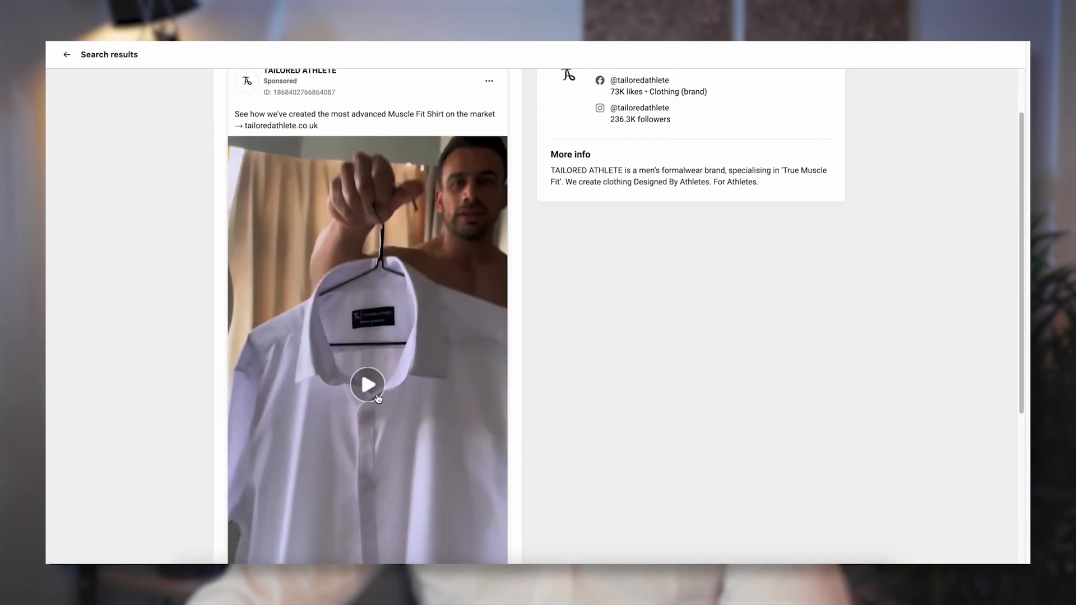
click(367, 383)
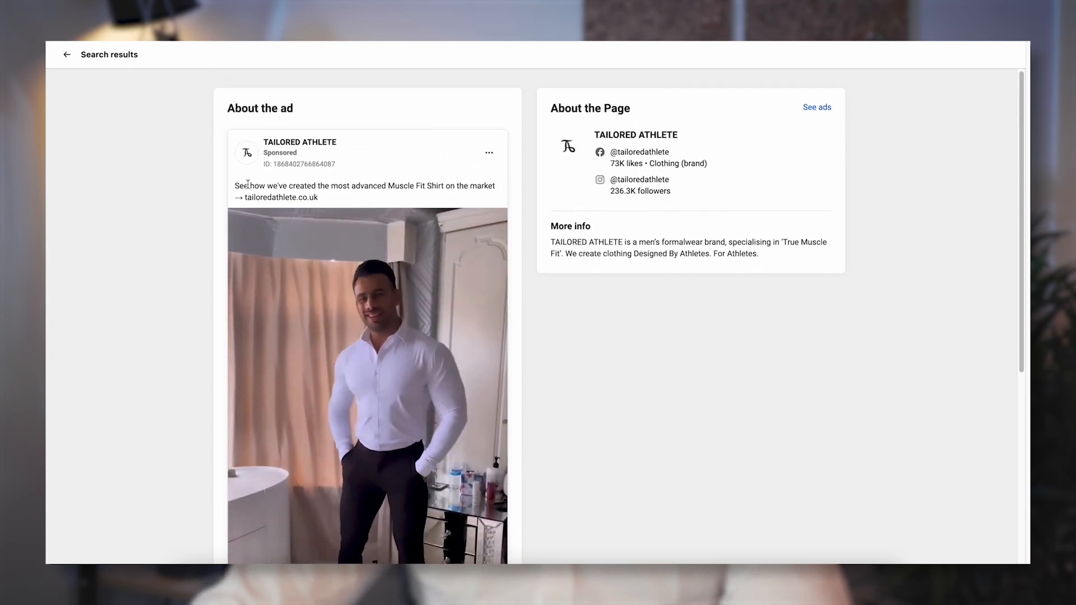
scroll(down, 3)
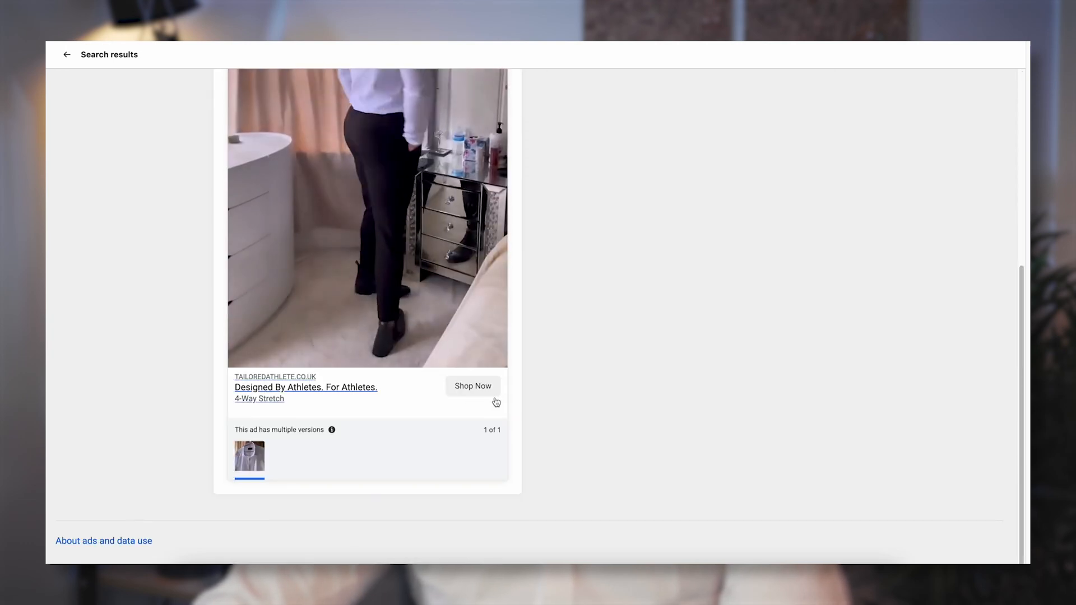